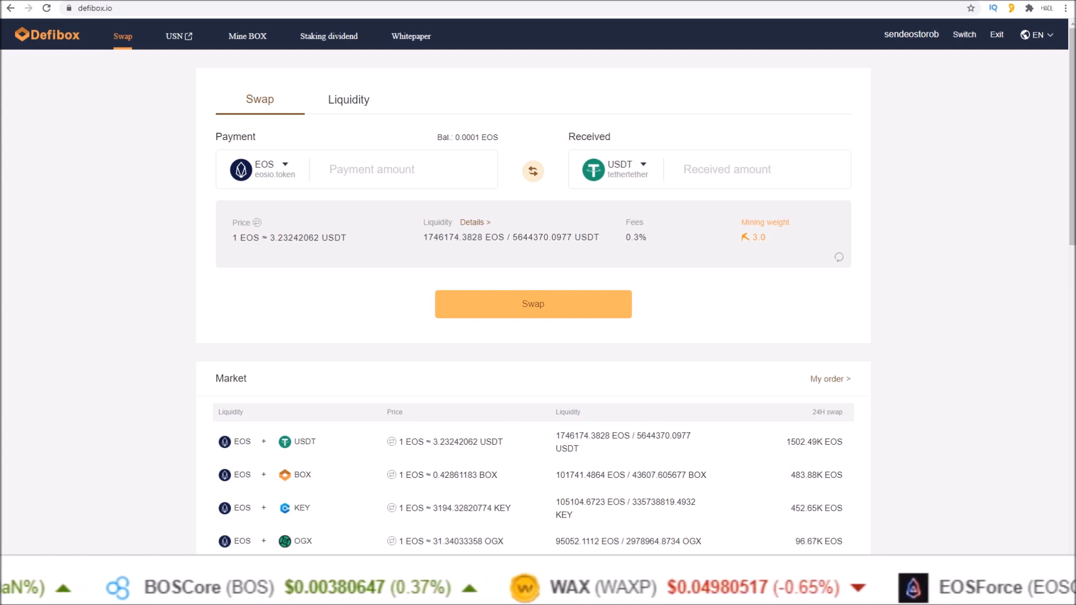
Step: Claim the pending 0.000847 BOX mining reward and review the Scatter approval for mine1.defi
scroll(down, 3)
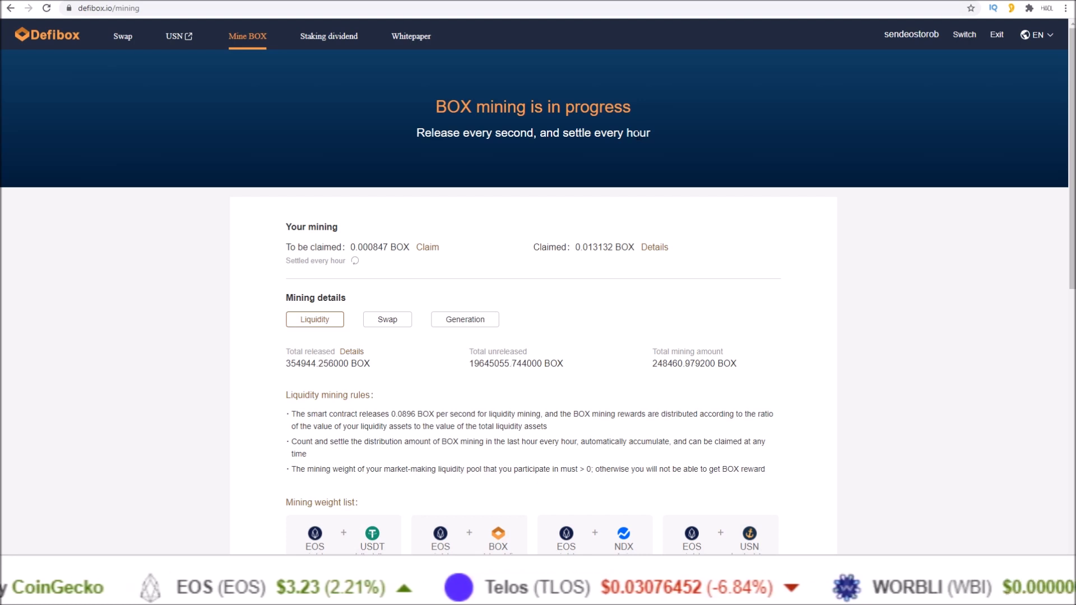
click(427, 247)
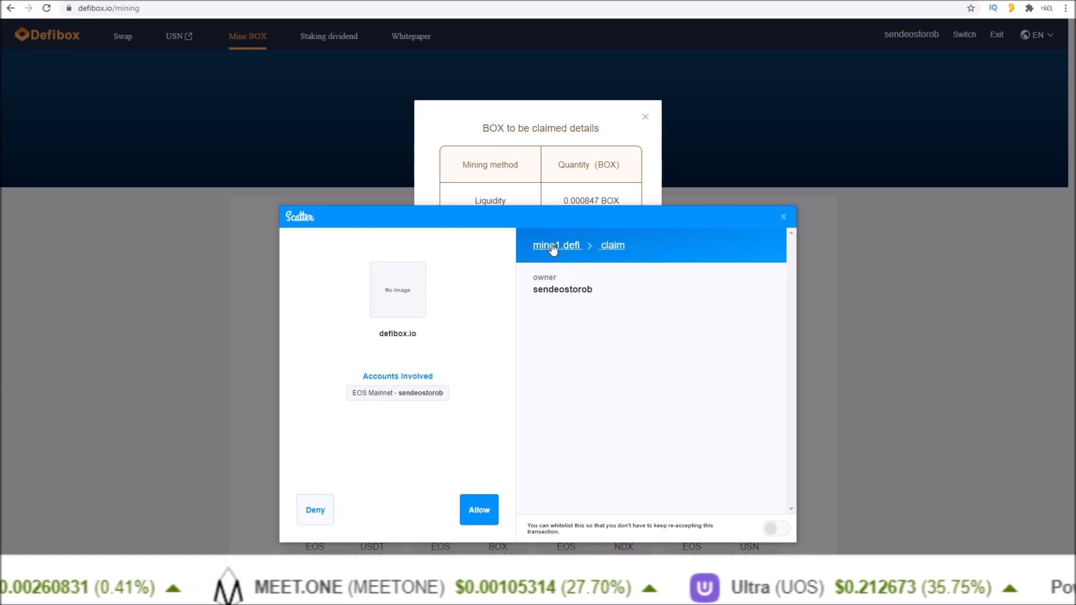
click(478, 510)
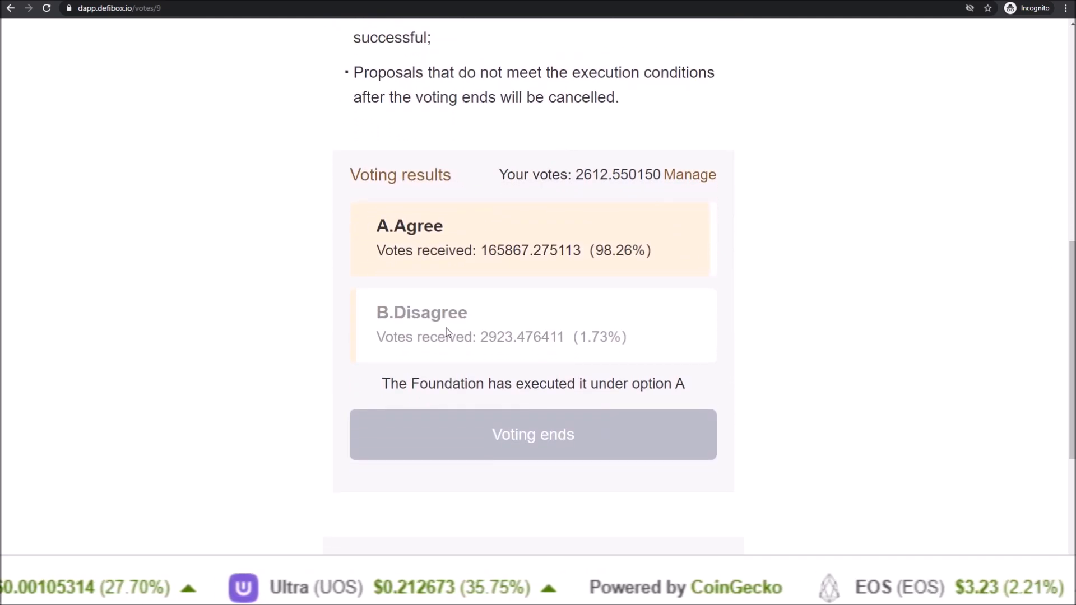
scroll(up, 3)
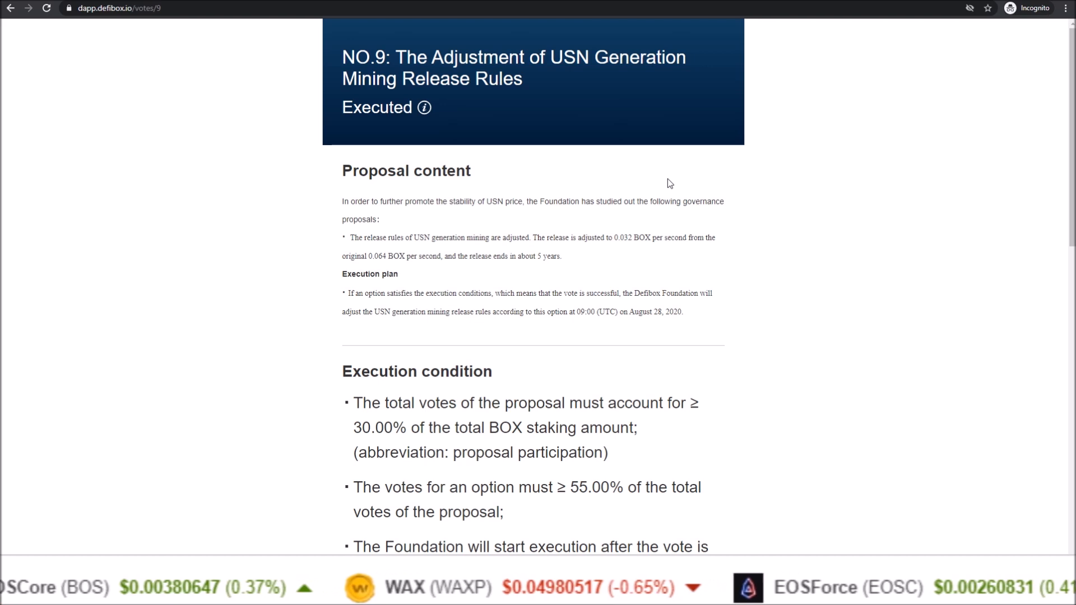